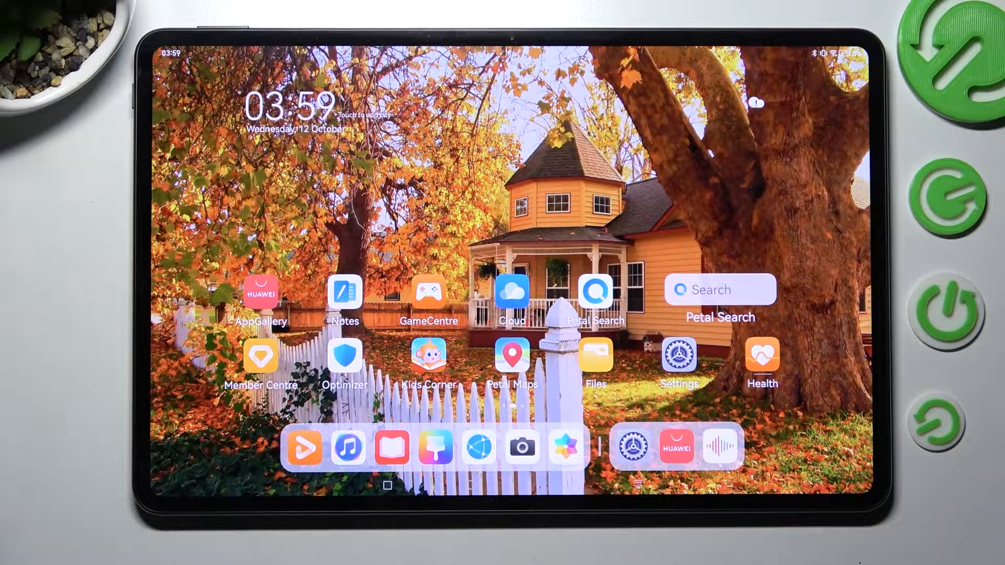
Launch the Settings app from the home screen.
click(680, 357)
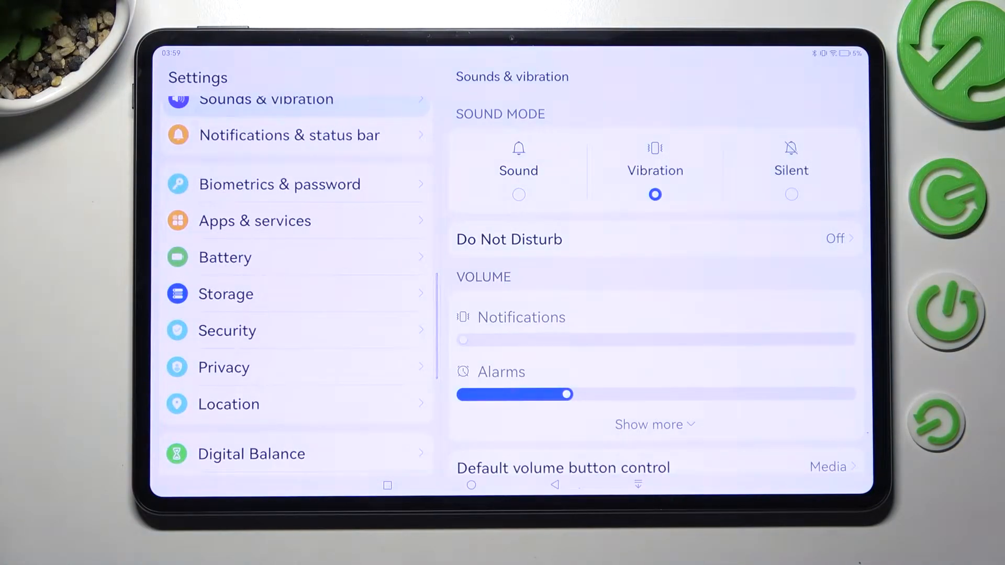
Enable the Snapchat toggle in App Twin under Apps & services so a twin is created.
click(254, 220)
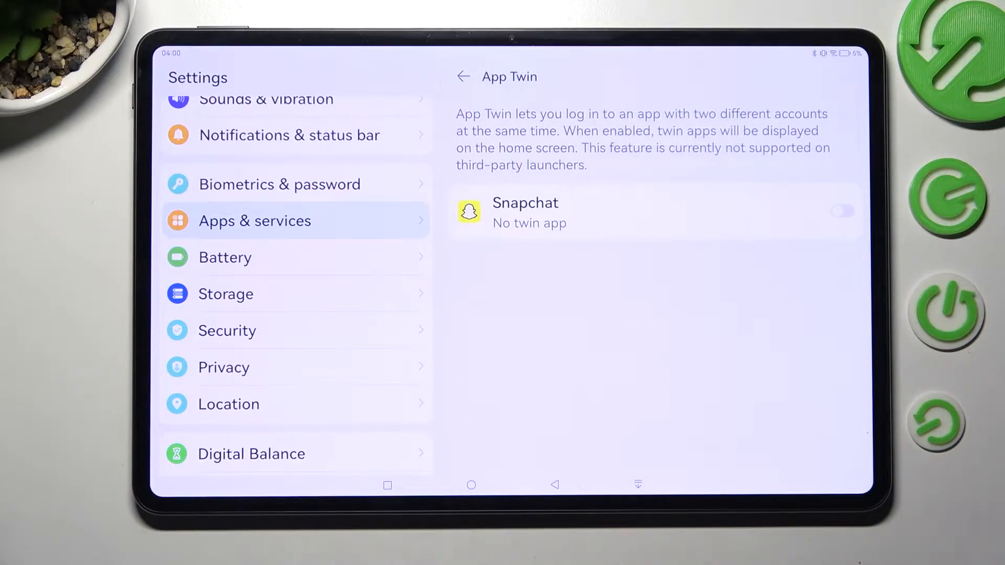
mouse_move(897, 353)
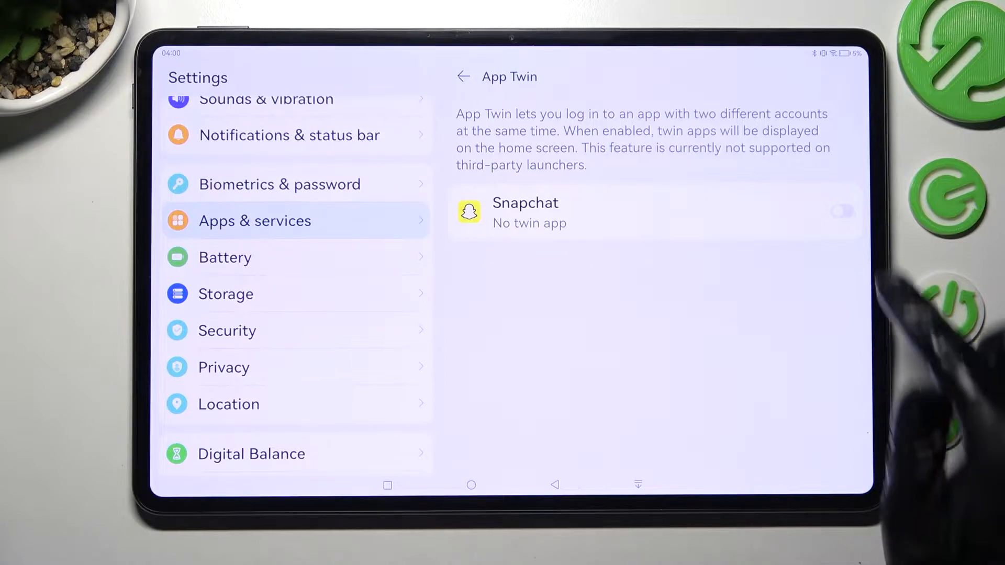
click(842, 212)
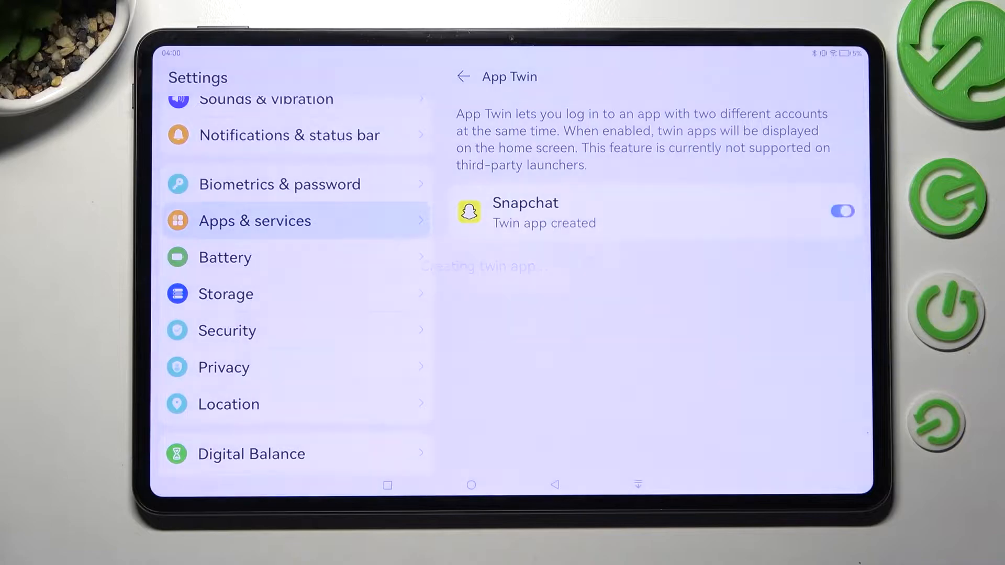
click(471, 485)
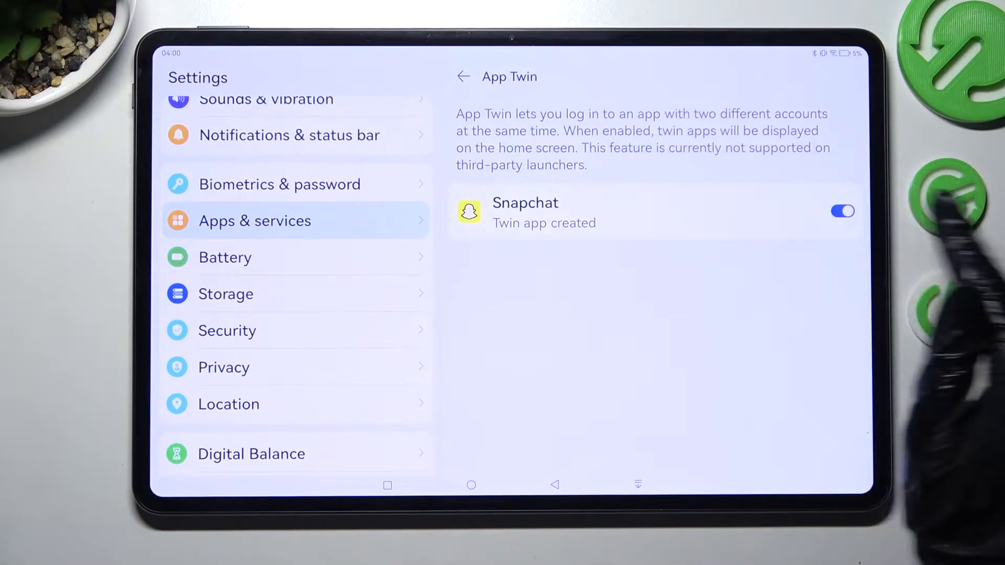
Disable the Snapchat twin, confirm deleting its data, then enable the twin again.
click(842, 210)
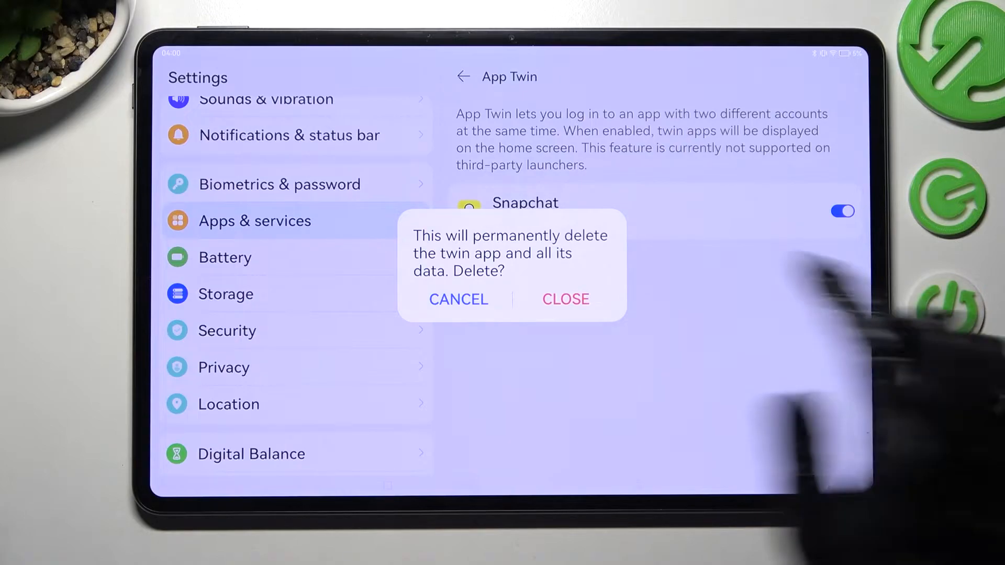
click(564, 300)
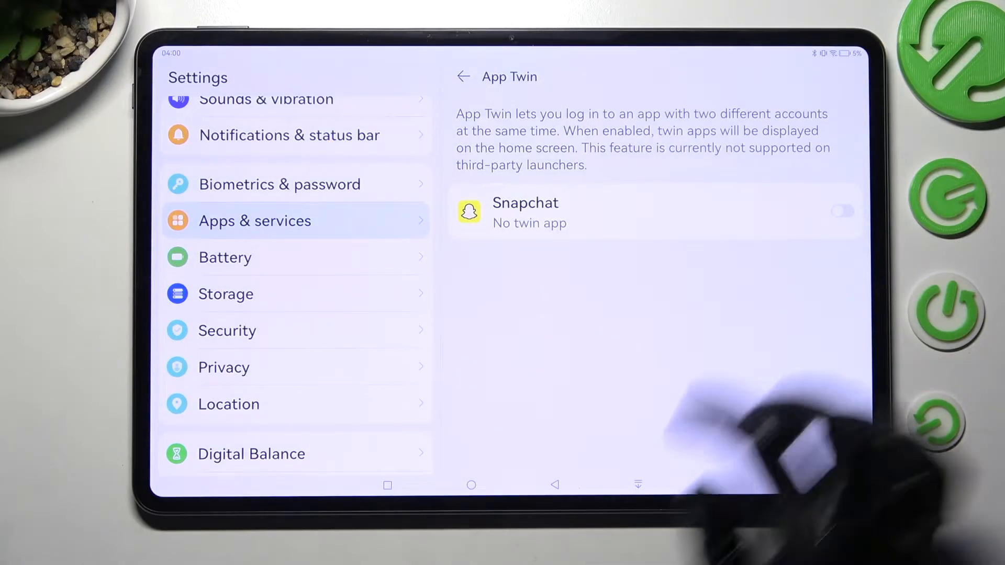
click(842, 212)
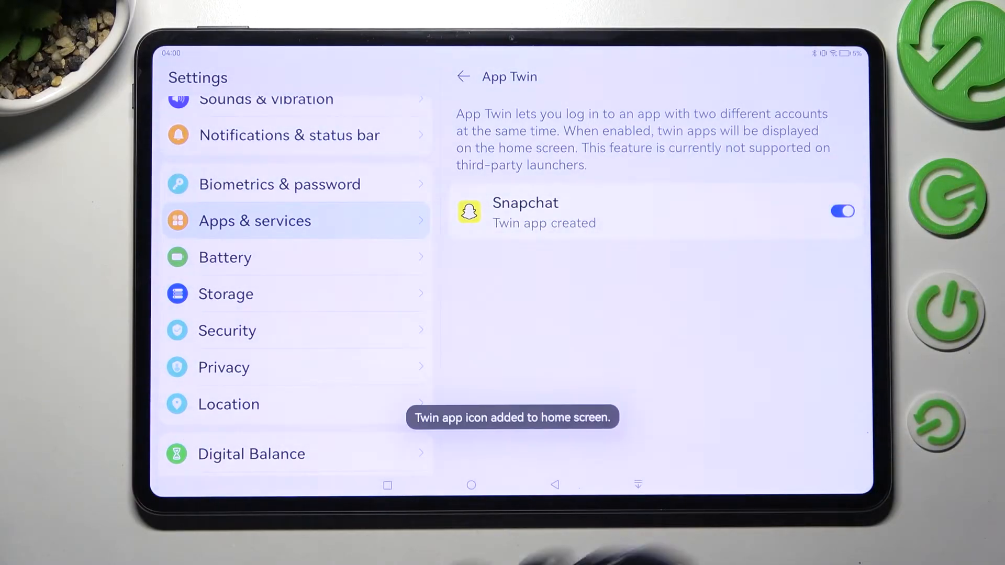
Return to the home screen with the Snapchat twin enabled.
click(471, 485)
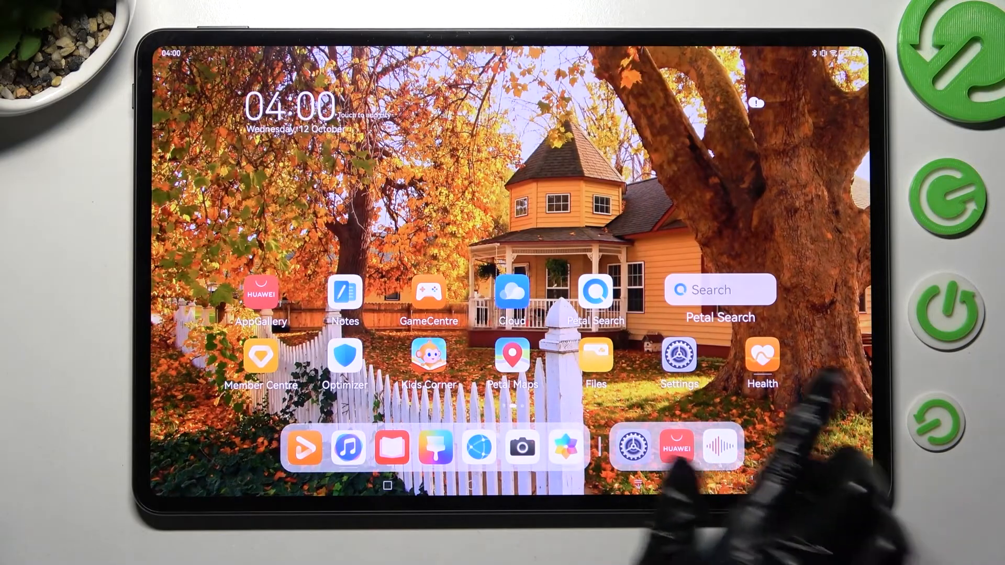